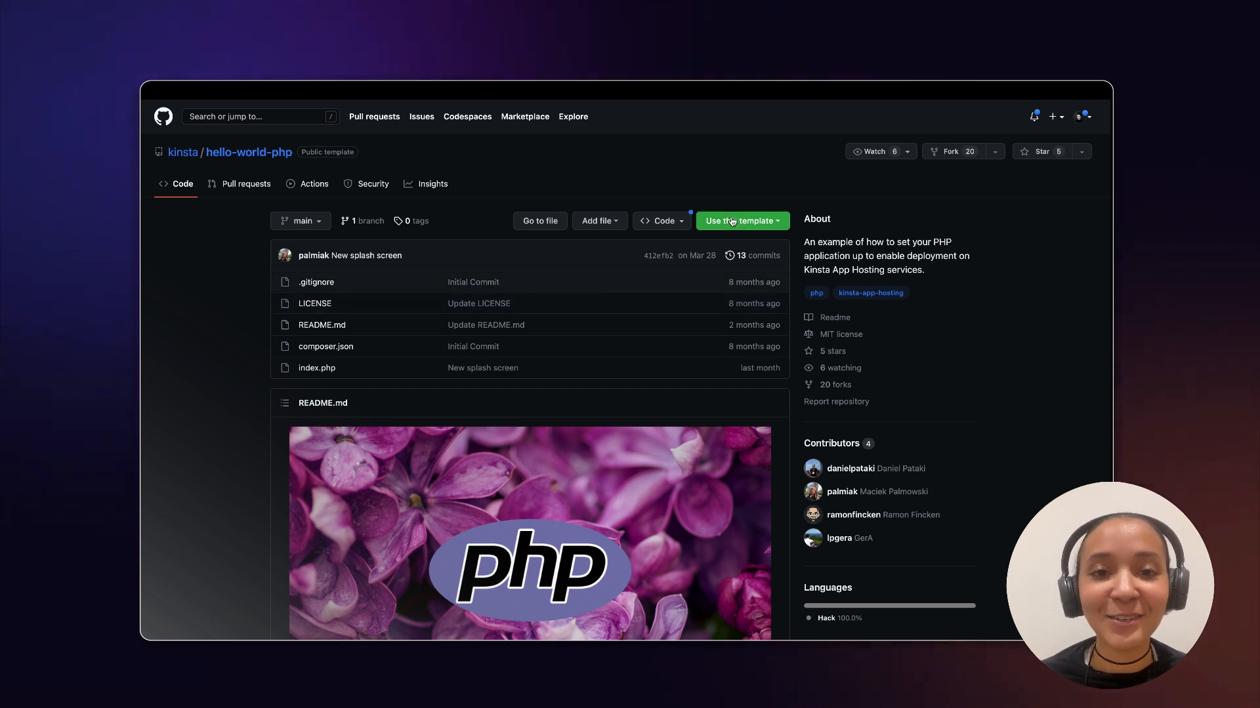
# Start a new GitHub repository from the hello-world-php template and begin naming it.
pyautogui.click(738, 220)
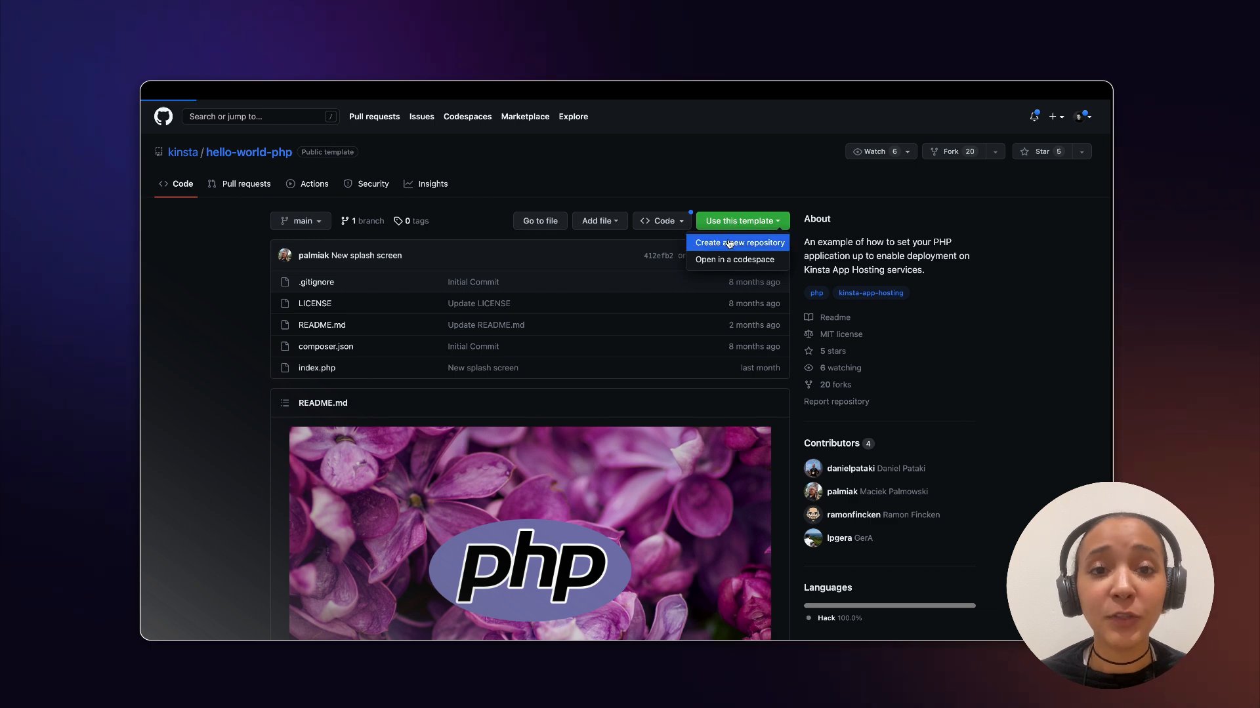
pyautogui.click(739, 243)
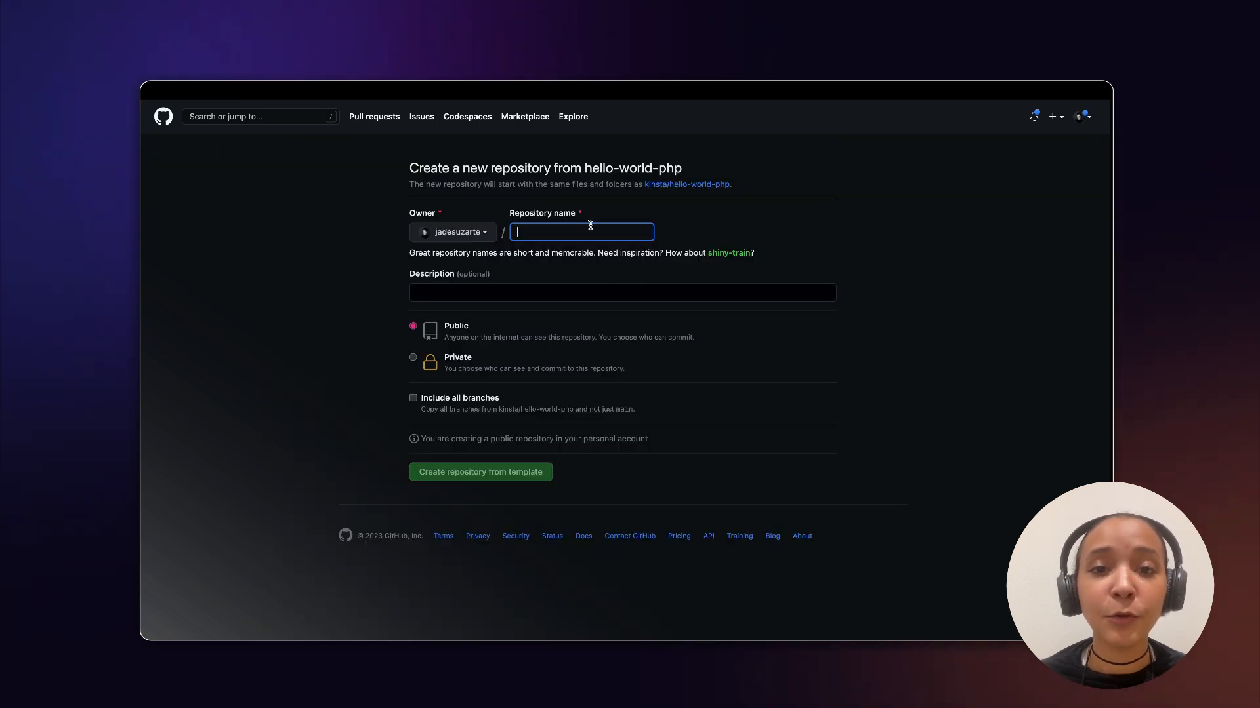
pyautogui.click(480, 471)
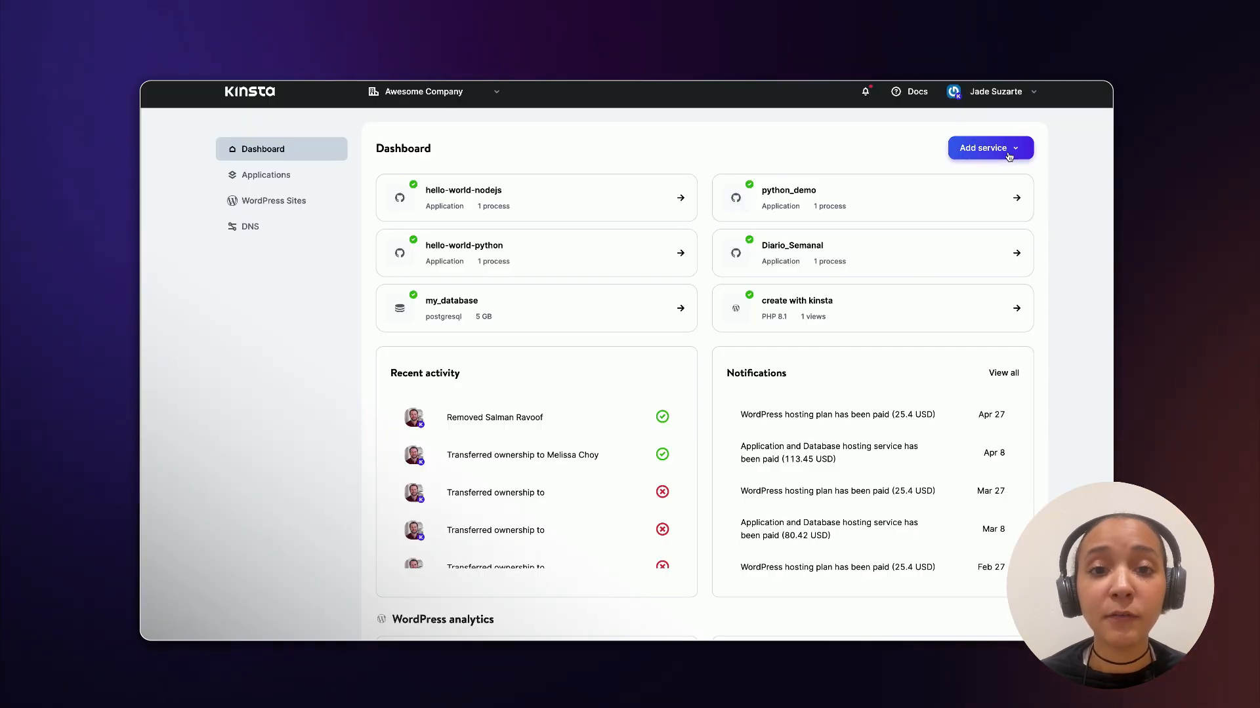
# Add a new Application service from the hello-world-php repository on main and choose its data center location.
pyautogui.click(989, 148)
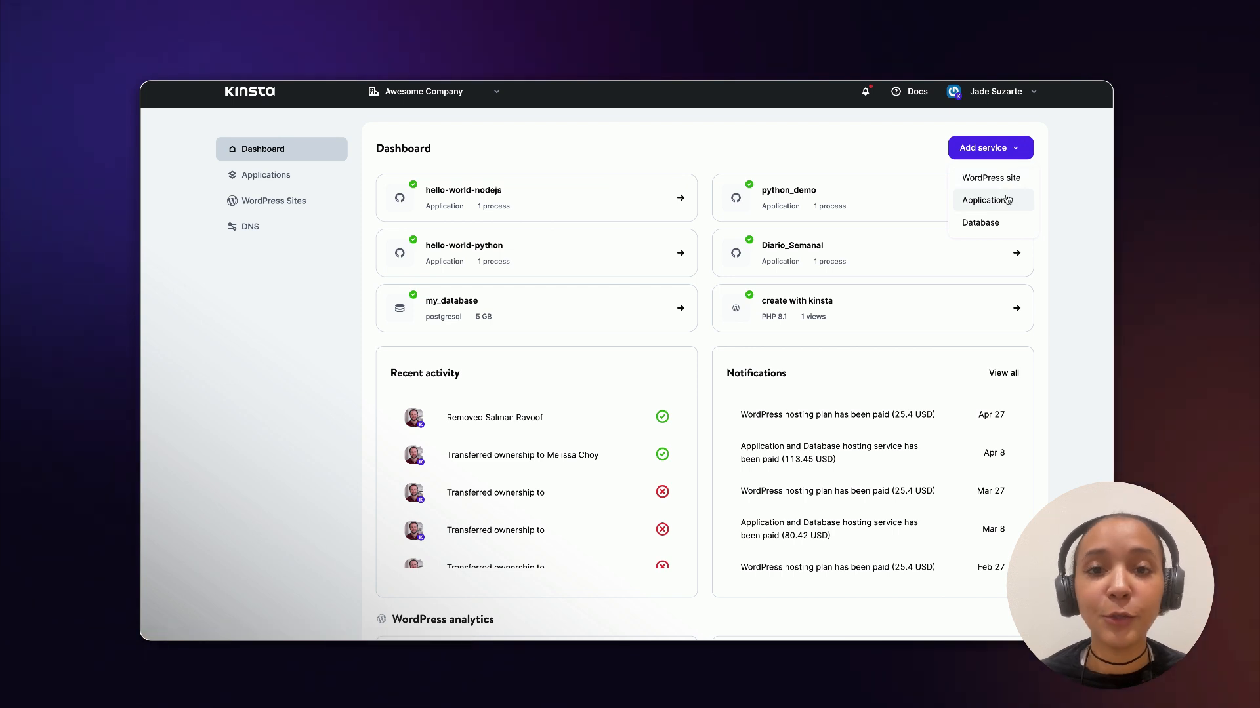
pyautogui.click(983, 200)
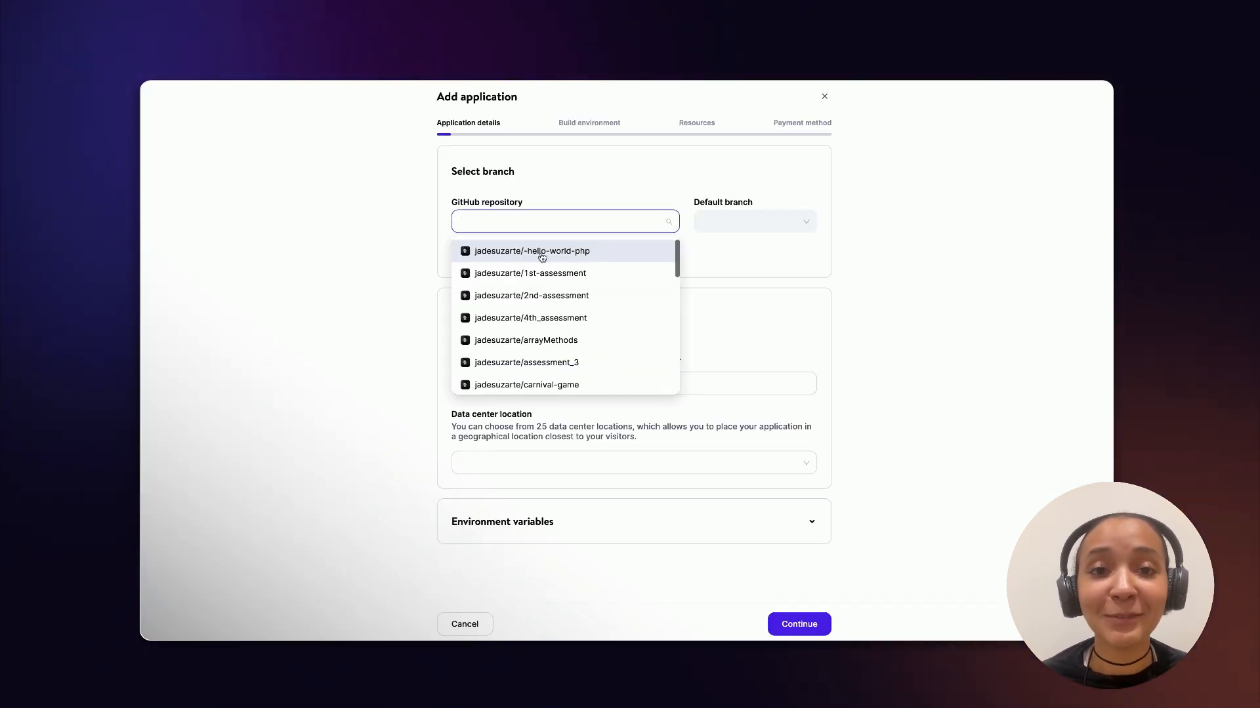
pyautogui.click(531, 250)
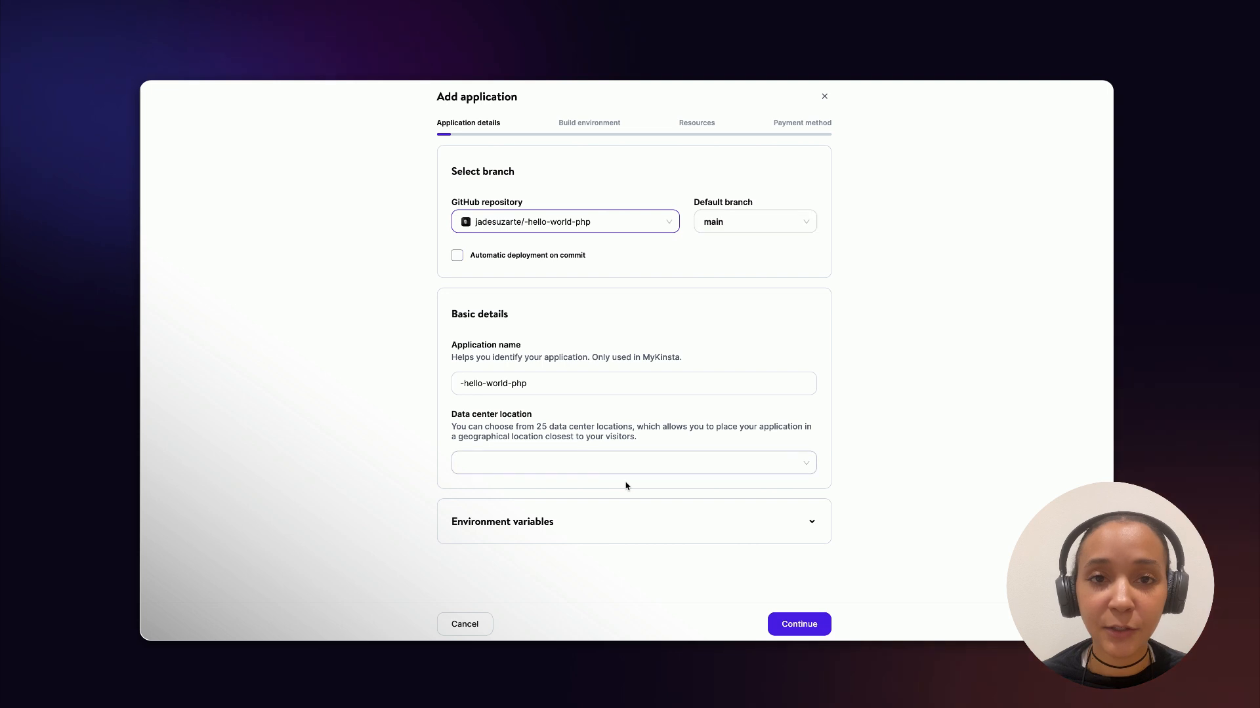
pyautogui.click(632, 463)
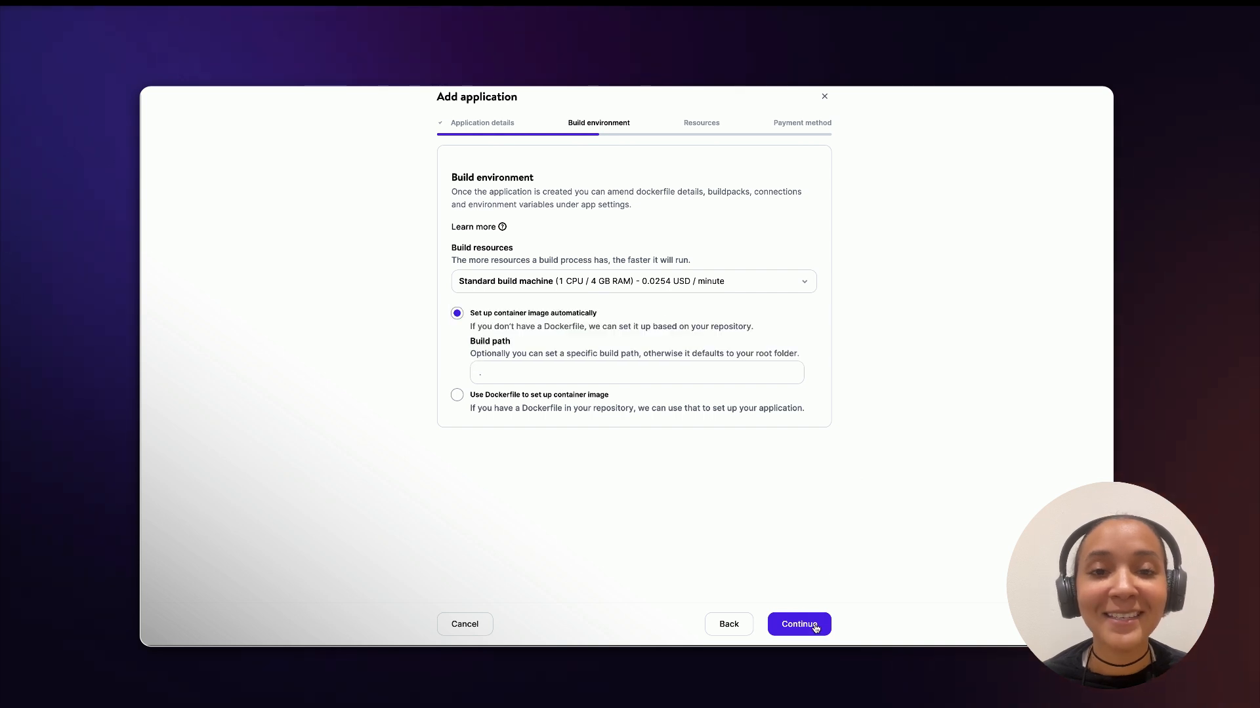
# Accept automatic build setup and one web process with 0.5 CPU / 1 GB RAM.
pyautogui.click(798, 625)
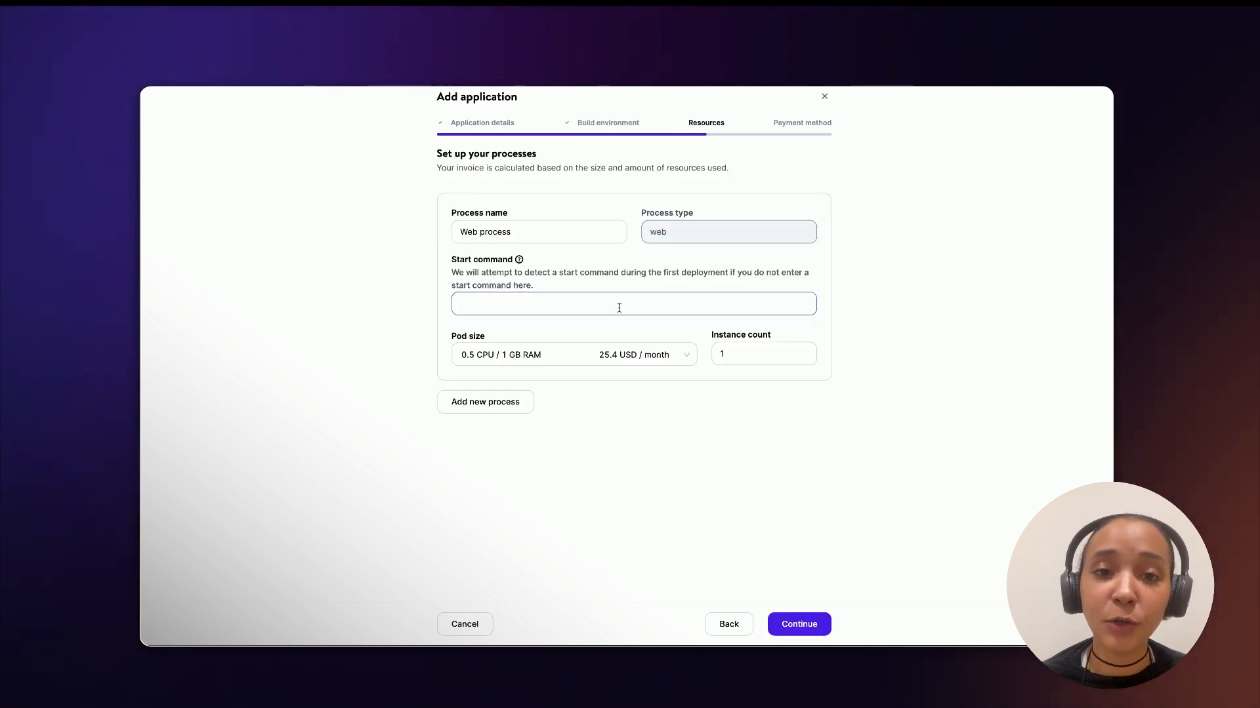
pyautogui.click(574, 354)
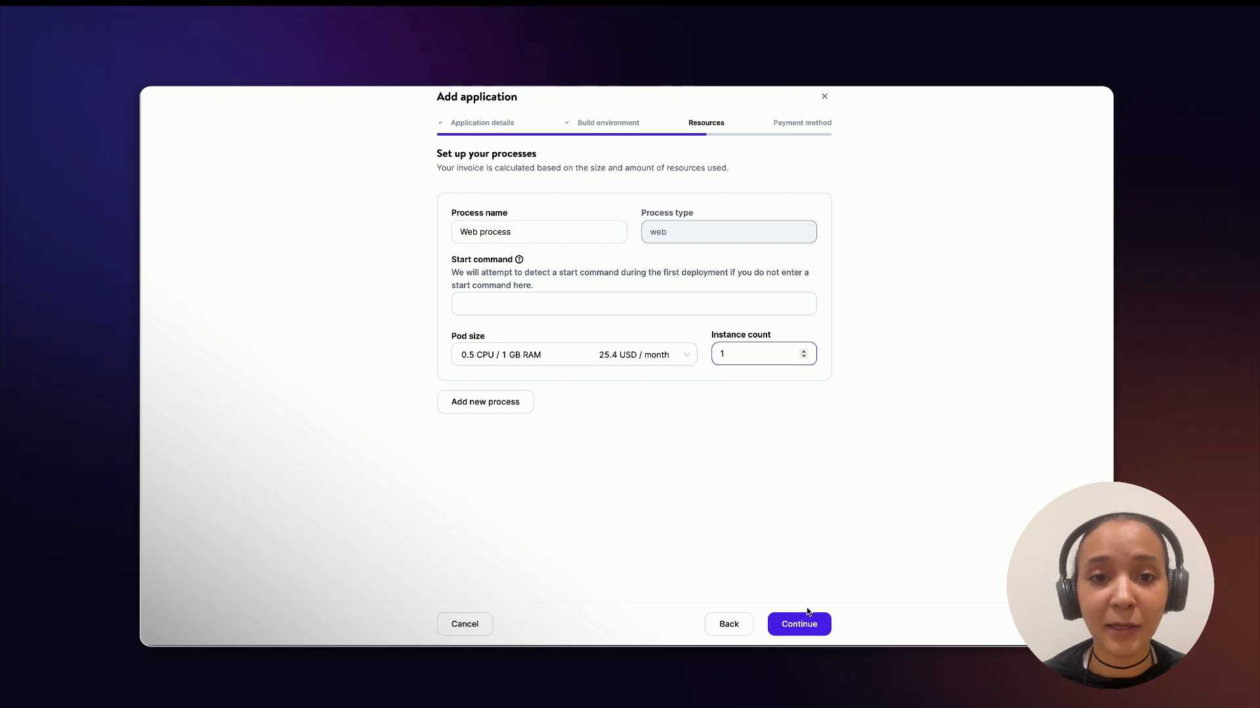
pyautogui.click(797, 624)
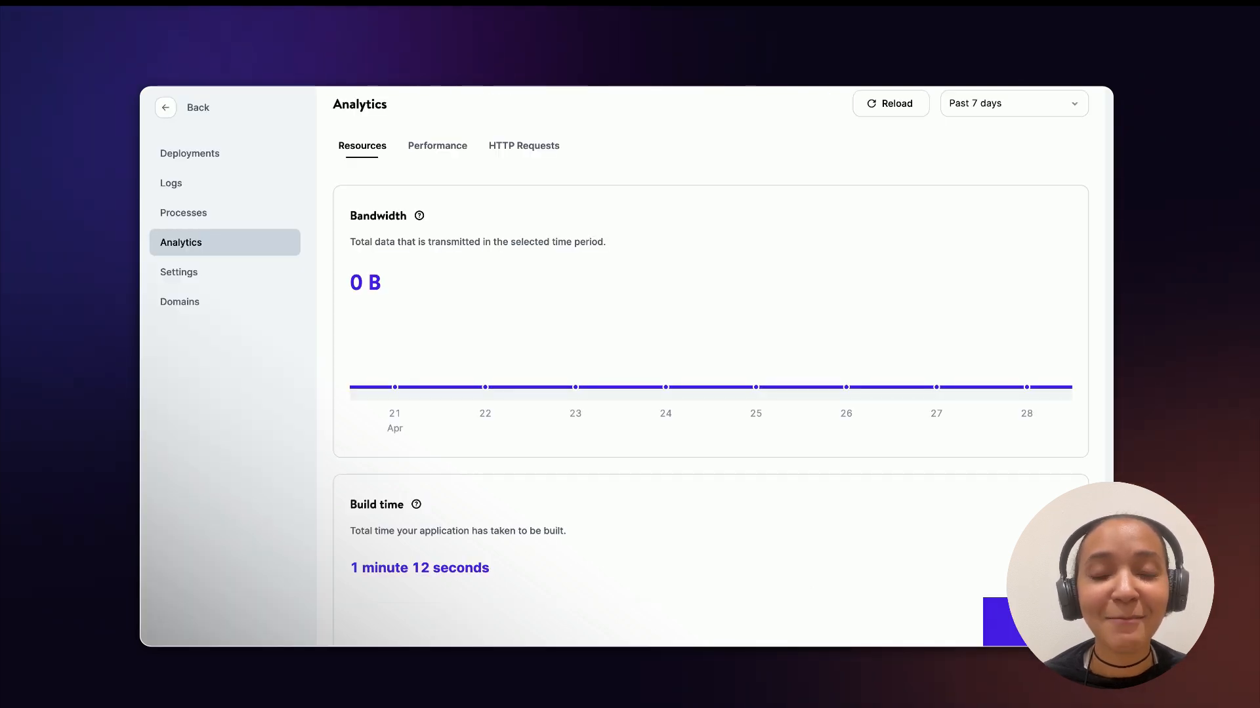
pyautogui.scroll(-3)
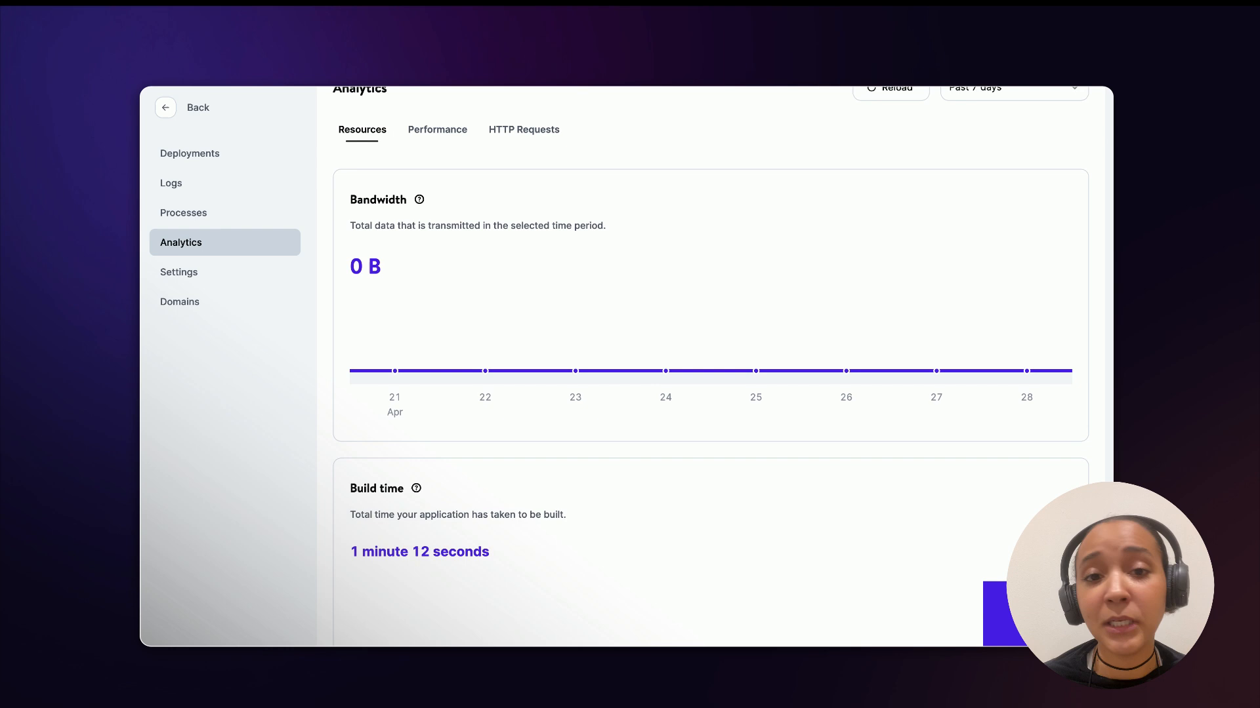
pyautogui.scroll(-3)
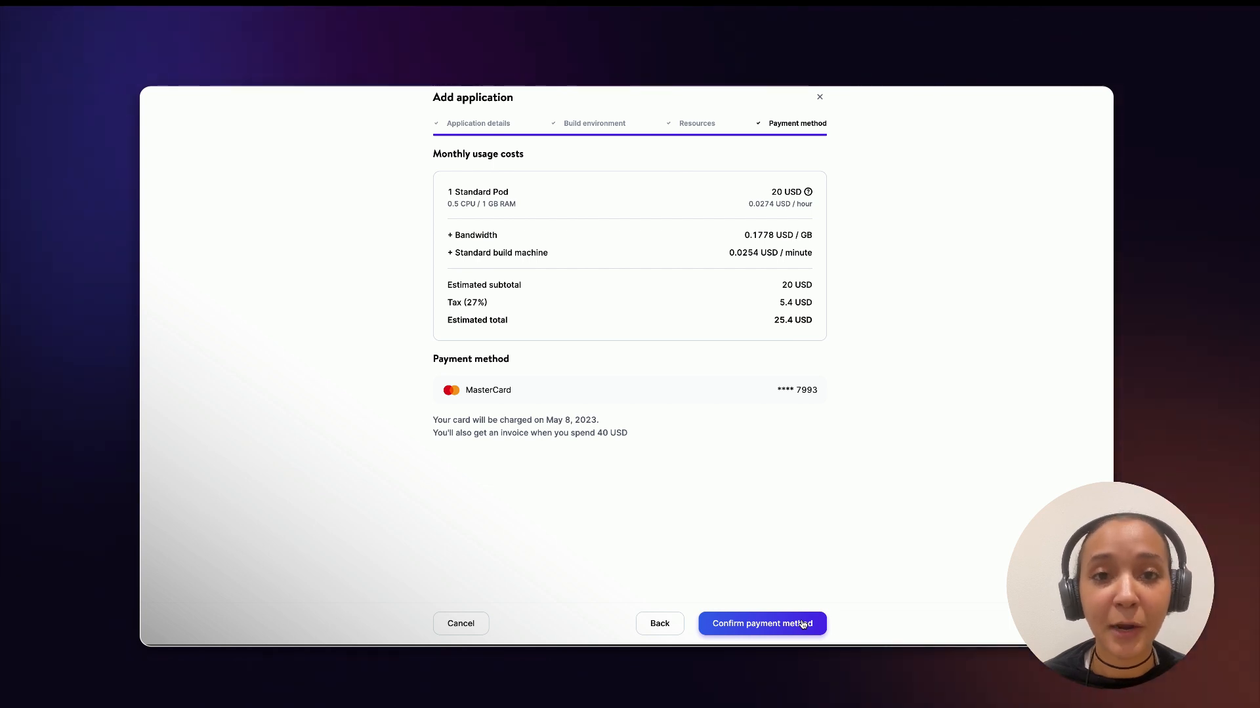
# Confirm the saved MasterCard for the 25.4 USD monthly estimate and create the application.
pyautogui.click(761, 623)
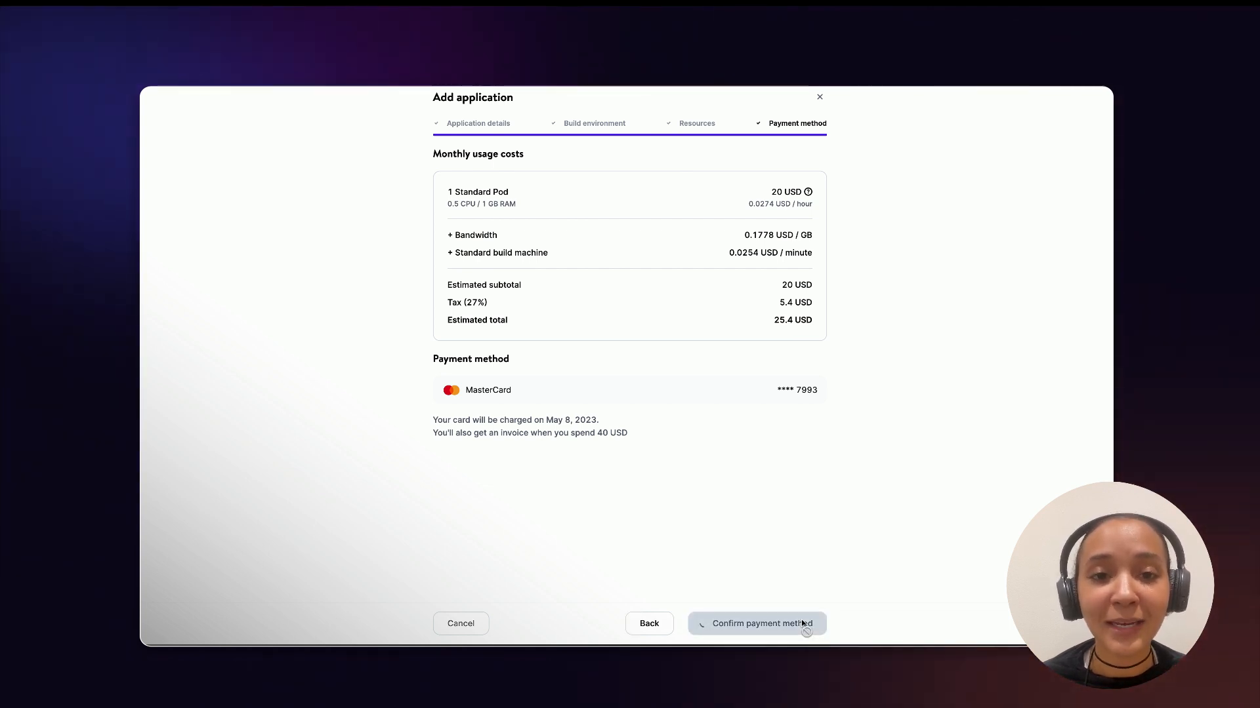
pyautogui.click(756, 624)
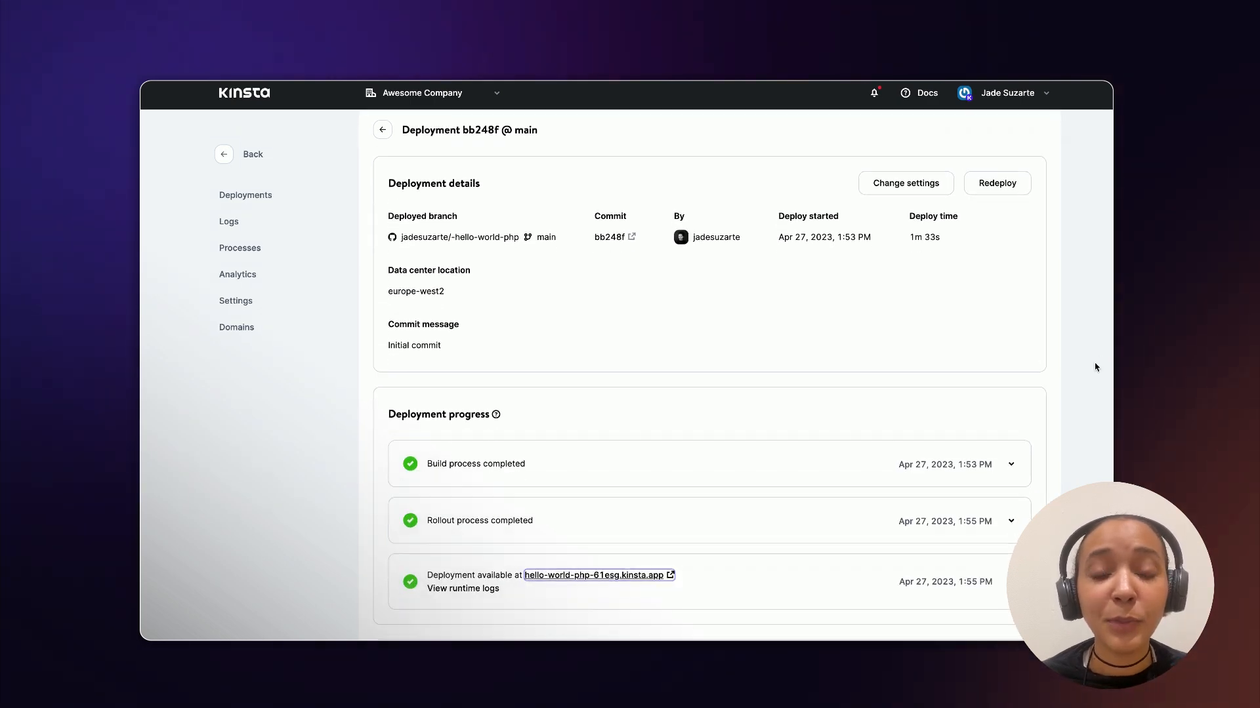
# Visit the deployment's live link showing the Welcome to Your New PHP App page.
pyautogui.scroll(-3)
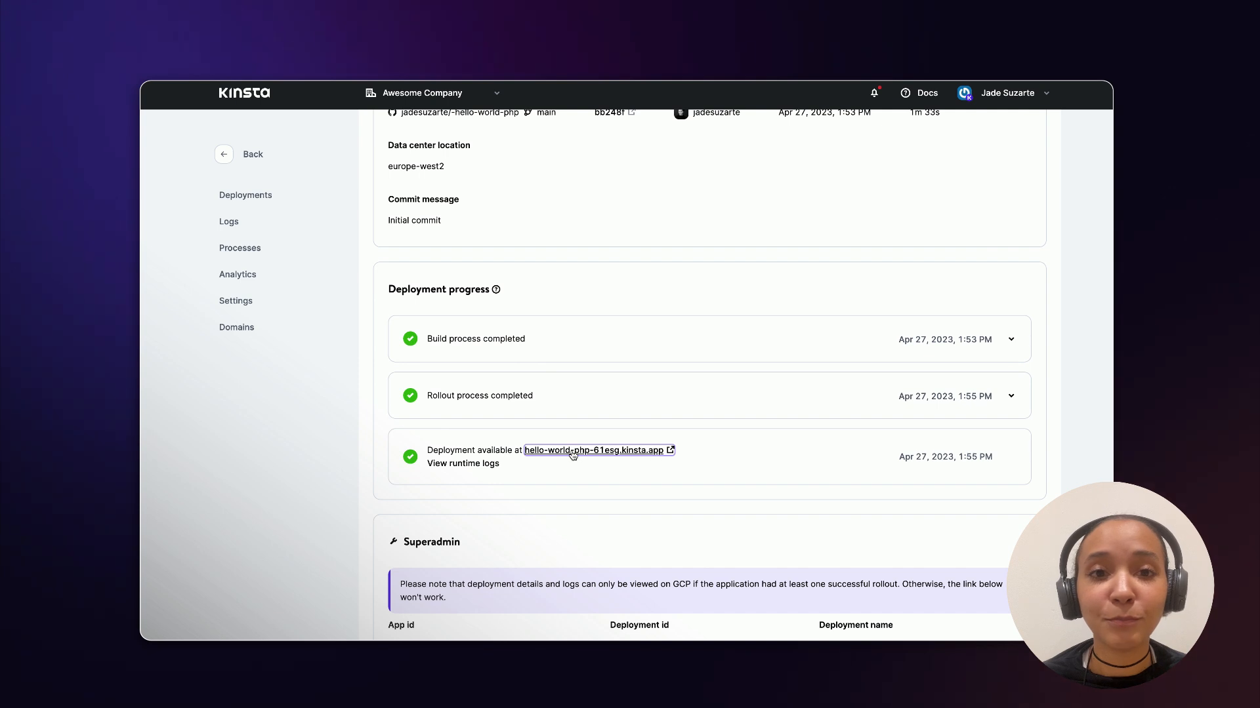
pyautogui.click(592, 450)
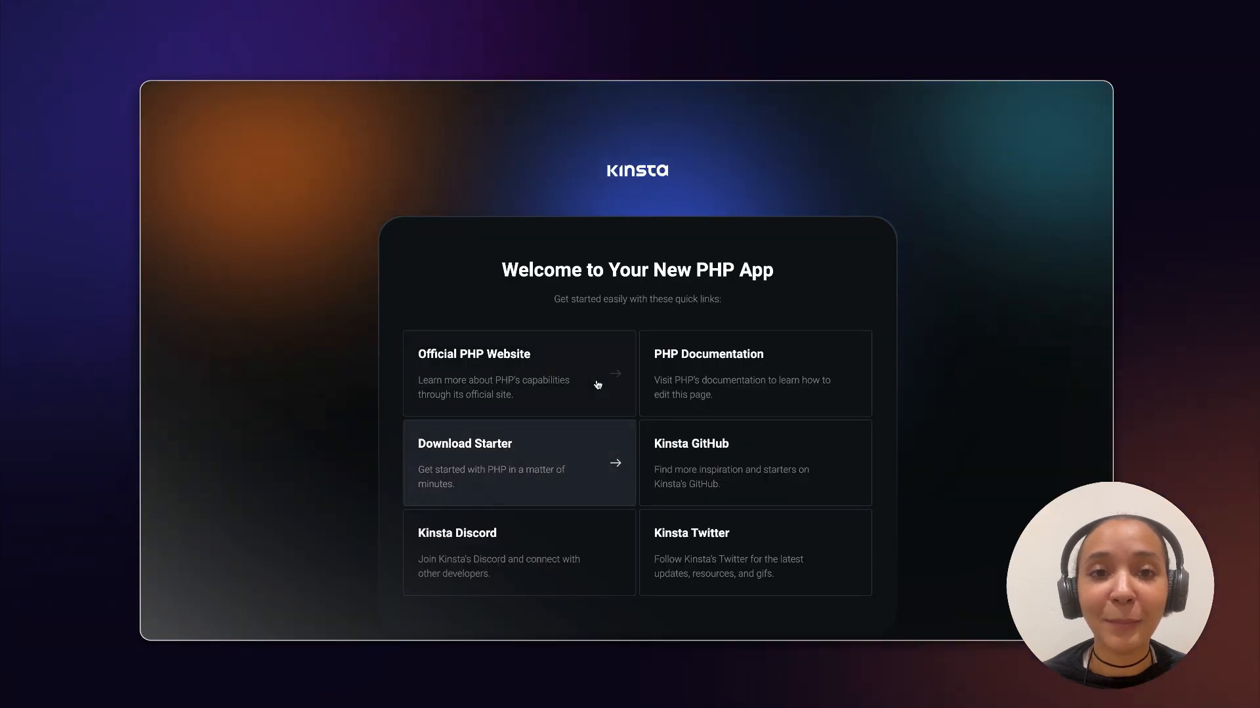